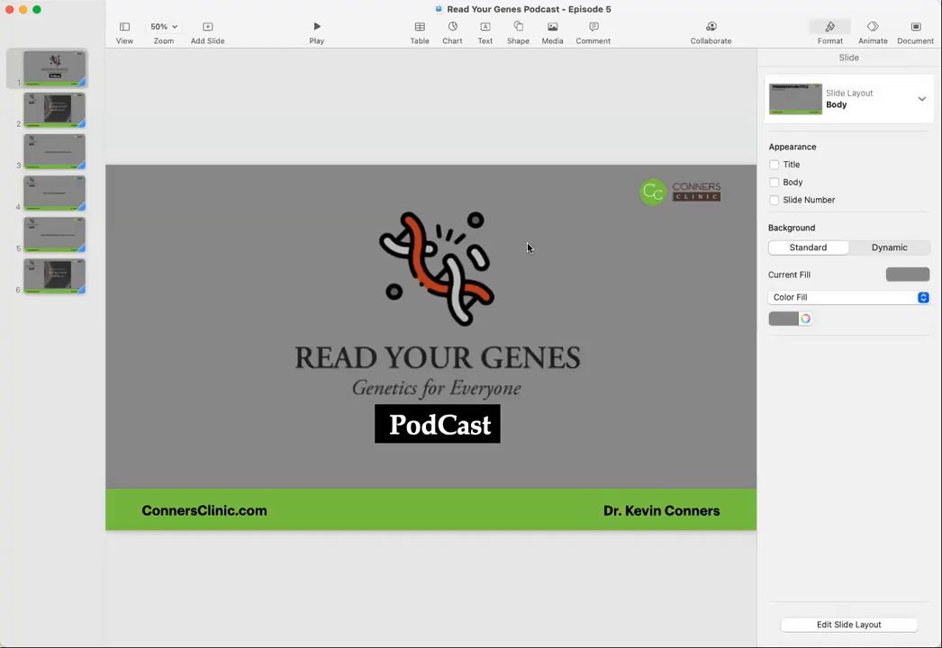
mouse_move(392, 407)
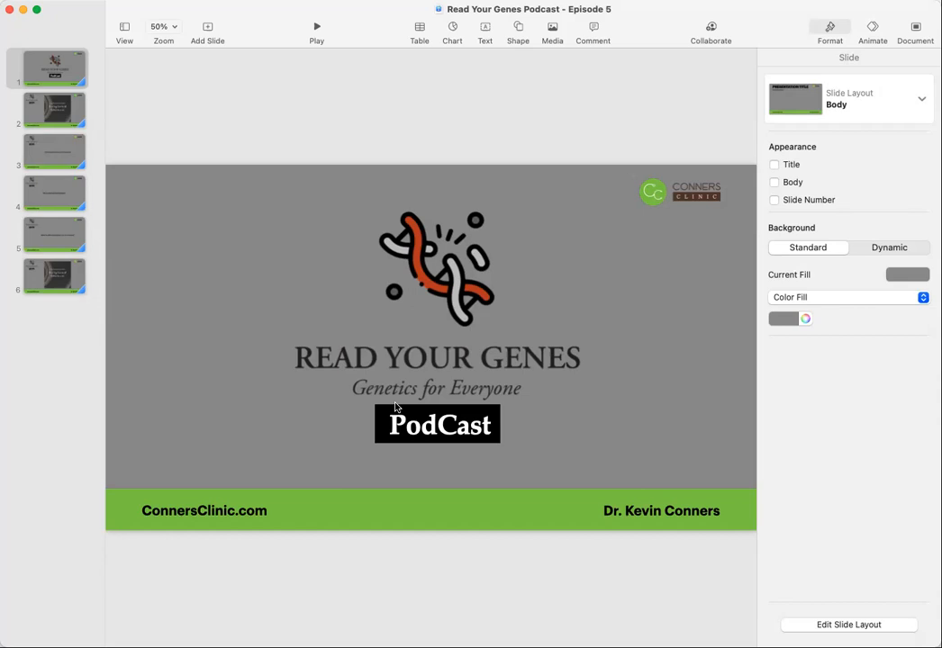
mouse_move(401, 403)
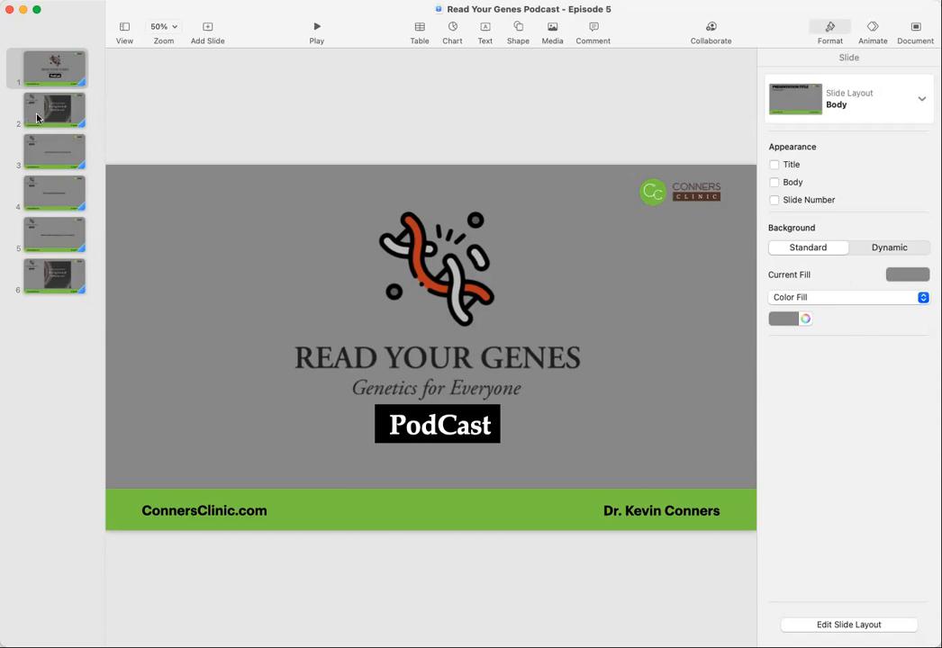
Step: Show the second slide with the Galatians scripture quote image
left_click(52, 109)
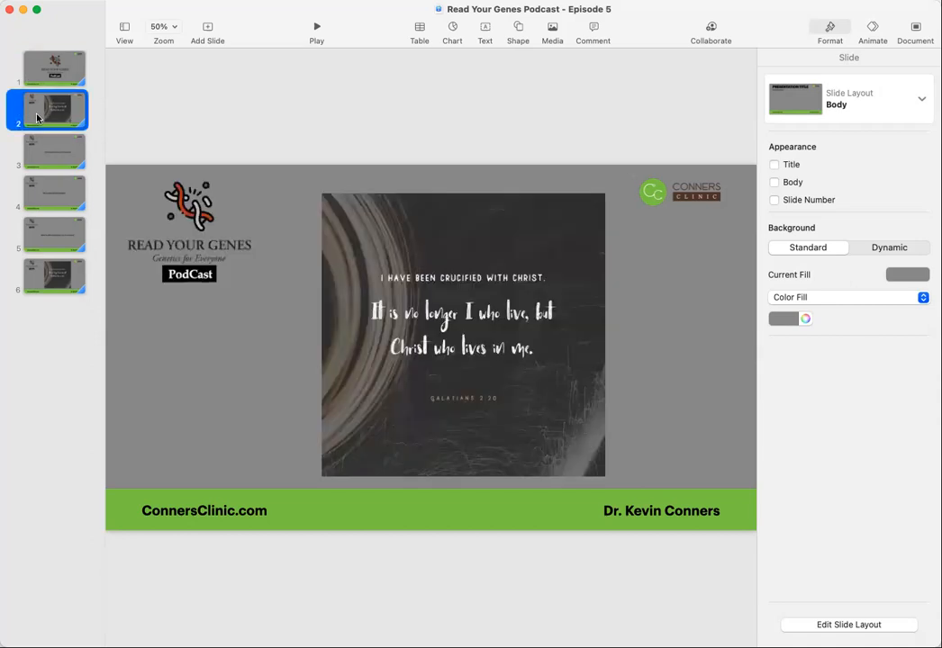
mouse_move(40, 155)
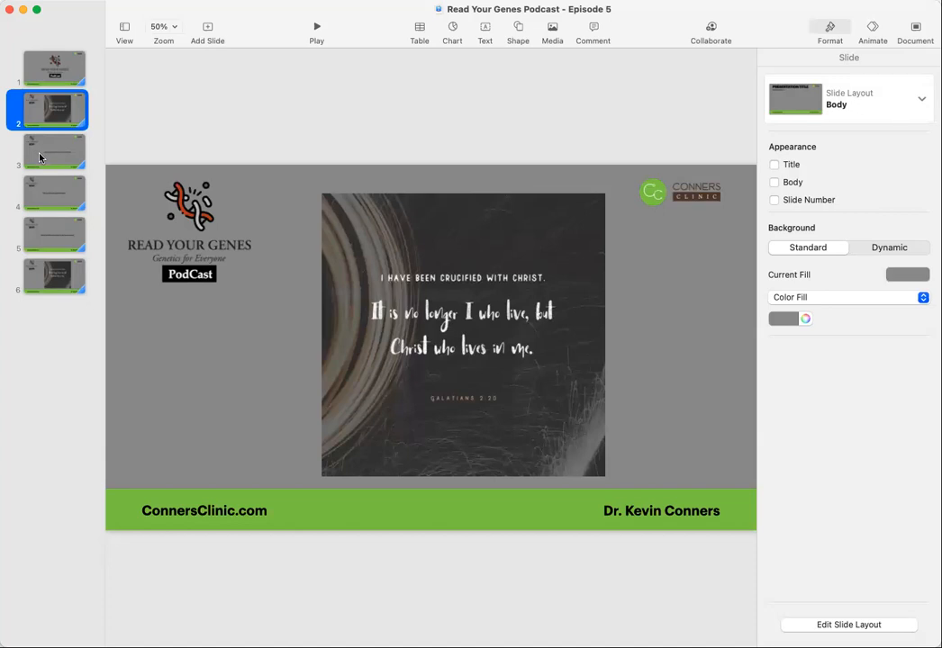
Step: Show the third slide asking about genetic factors in Lyme disease, with its text deselected
left_click(54, 151)
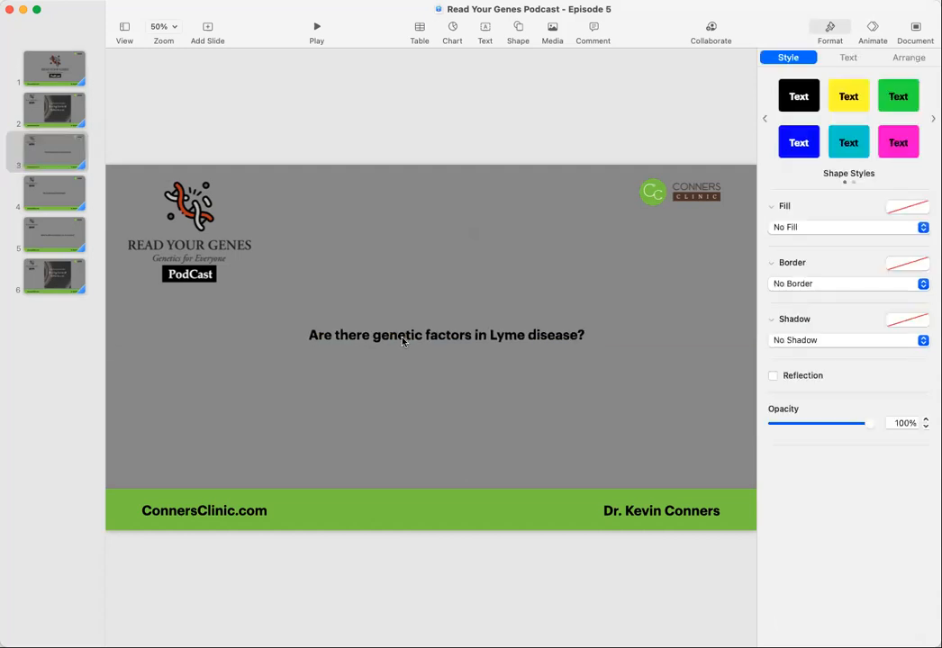
left_click(424, 389)
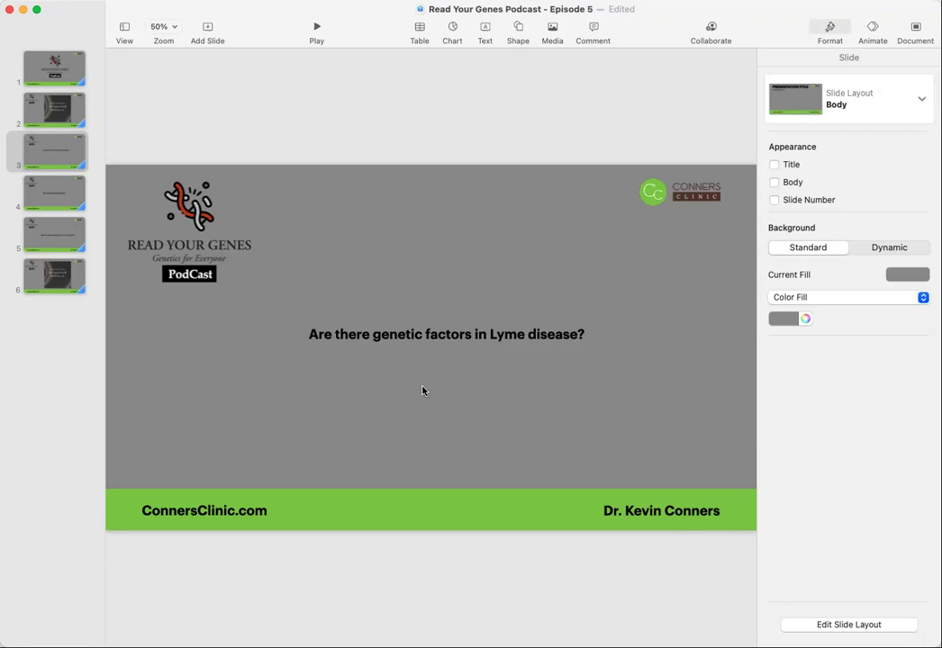
mouse_move(61, 195)
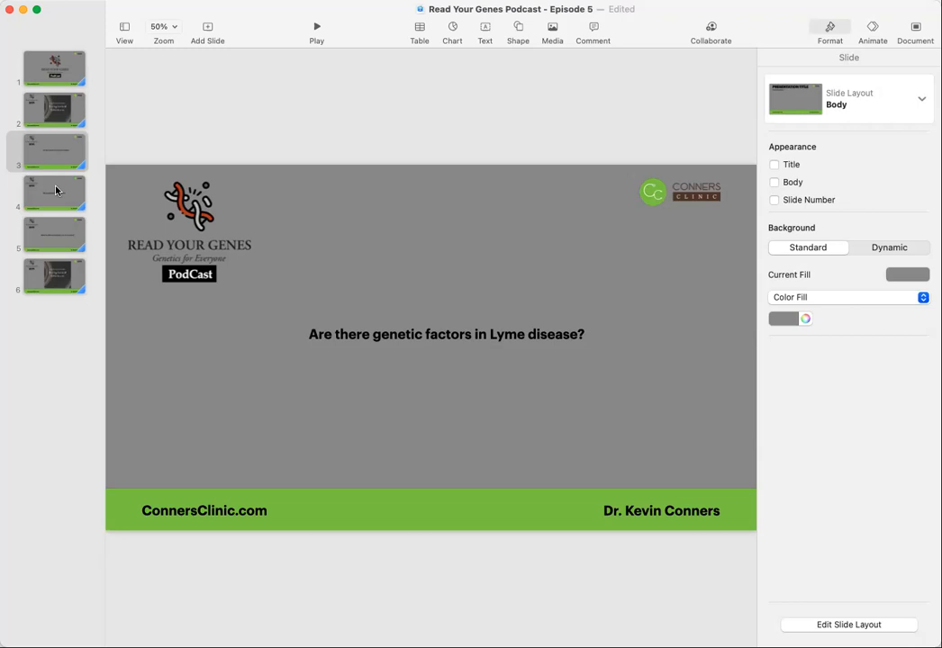
Step: Show the fourth slide asking 'Why do people get genetic defects?'
left_click(55, 192)
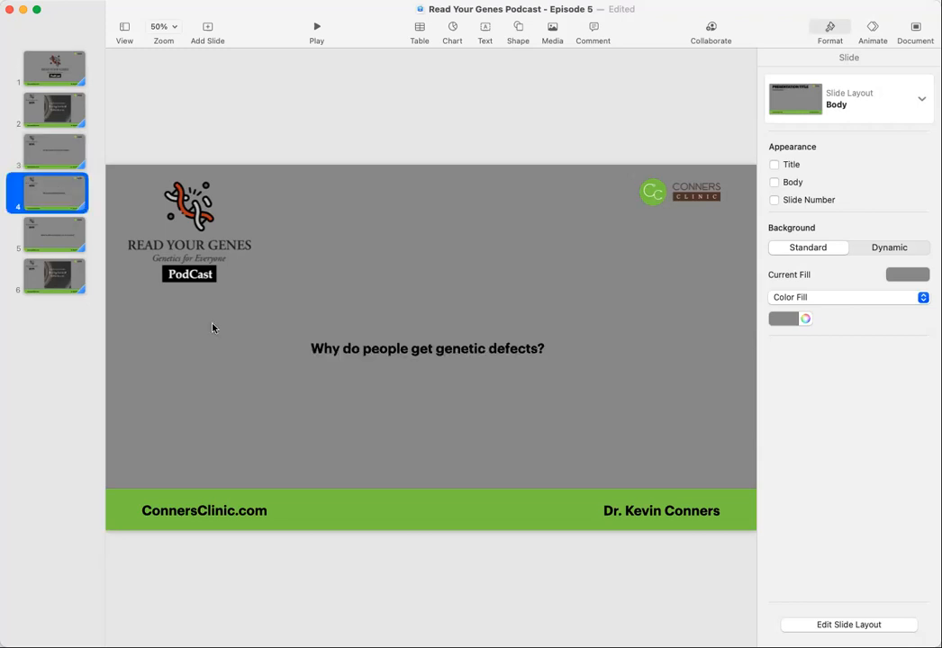
mouse_move(310, 435)
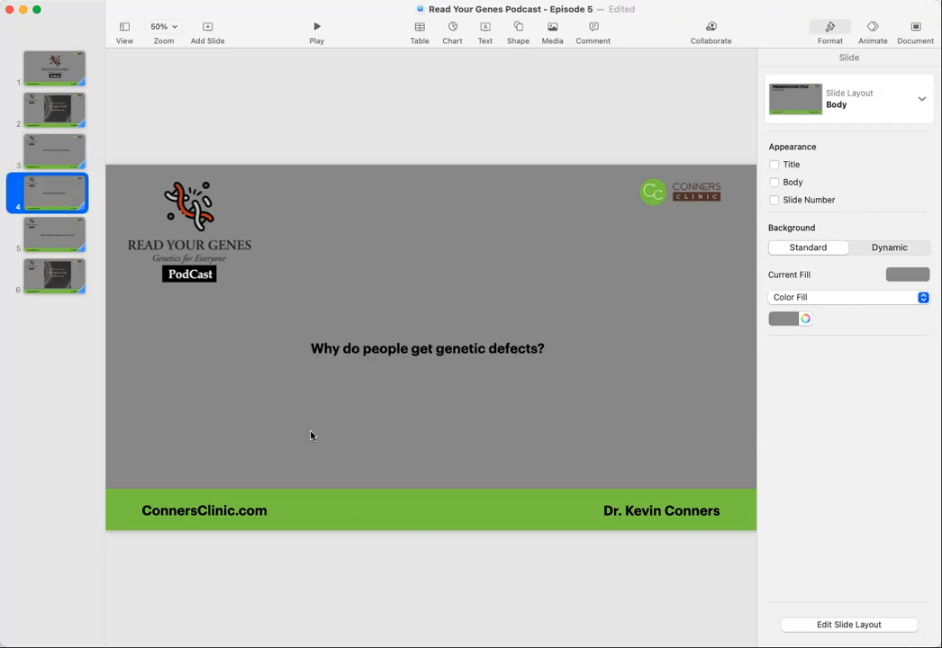
mouse_move(364, 401)
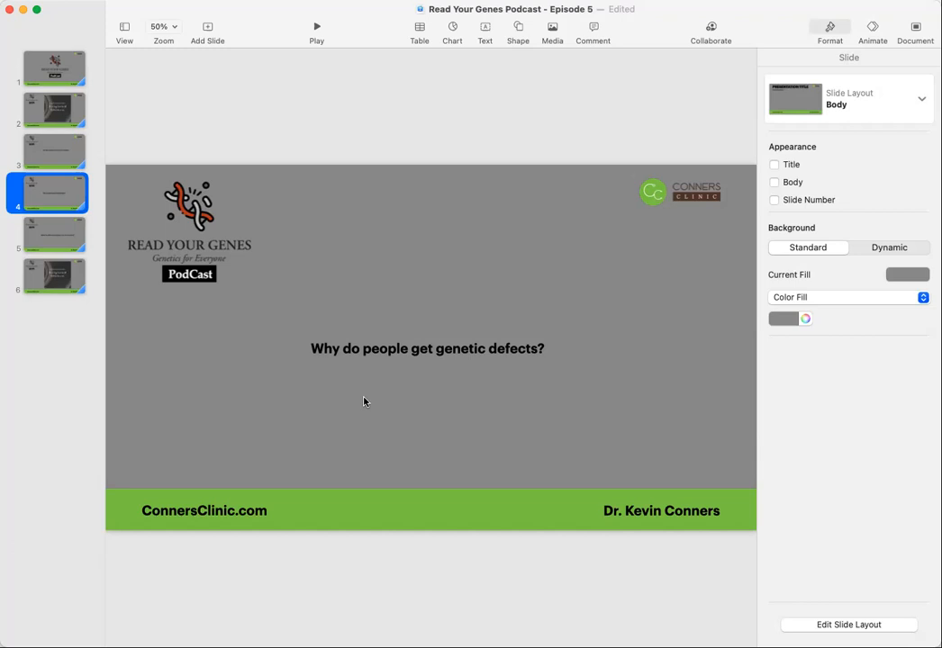
mouse_move(280, 27)
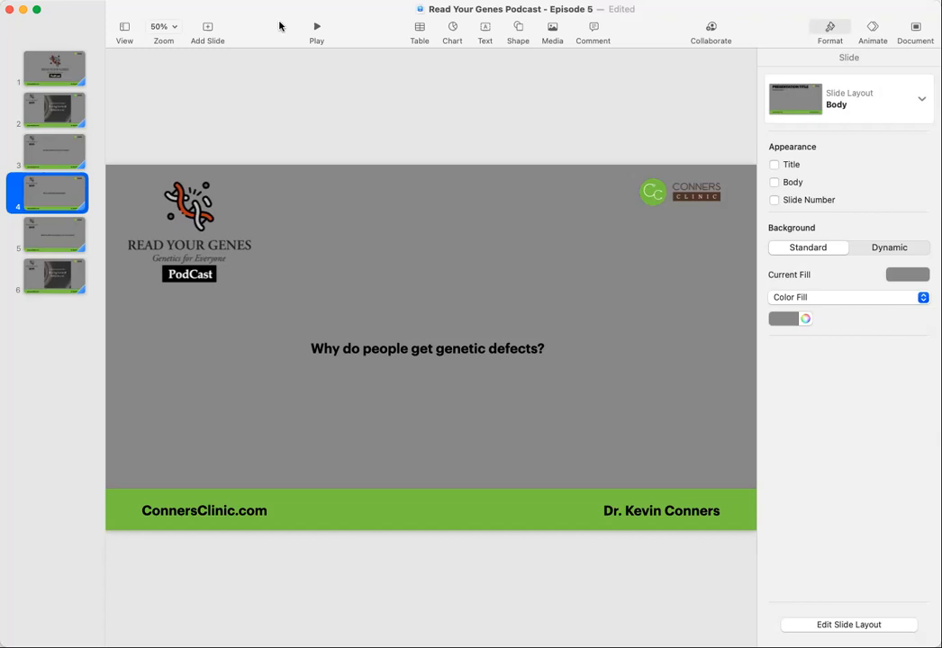
mouse_move(133, 173)
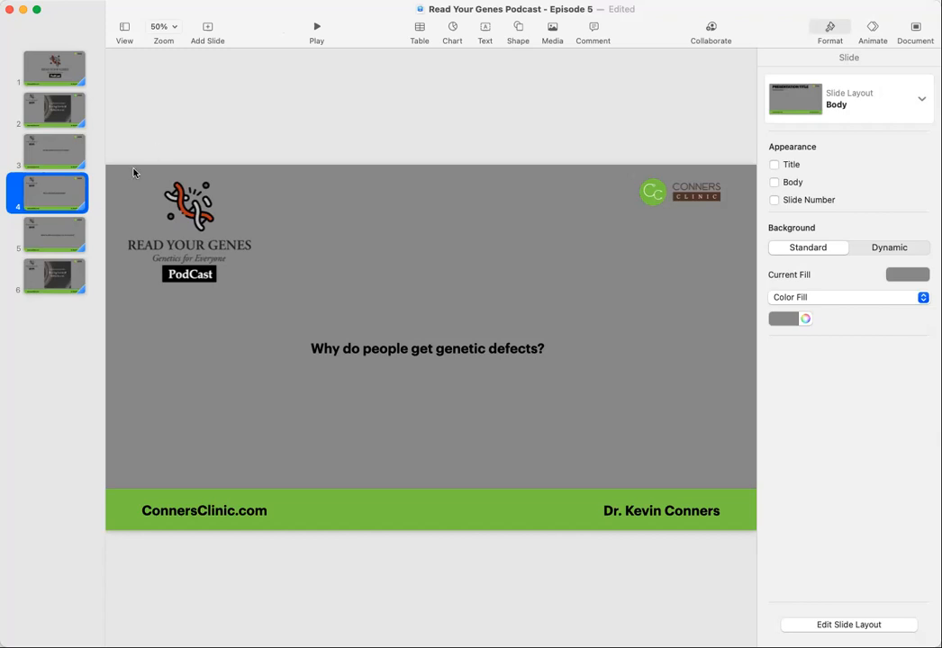
mouse_move(70, 232)
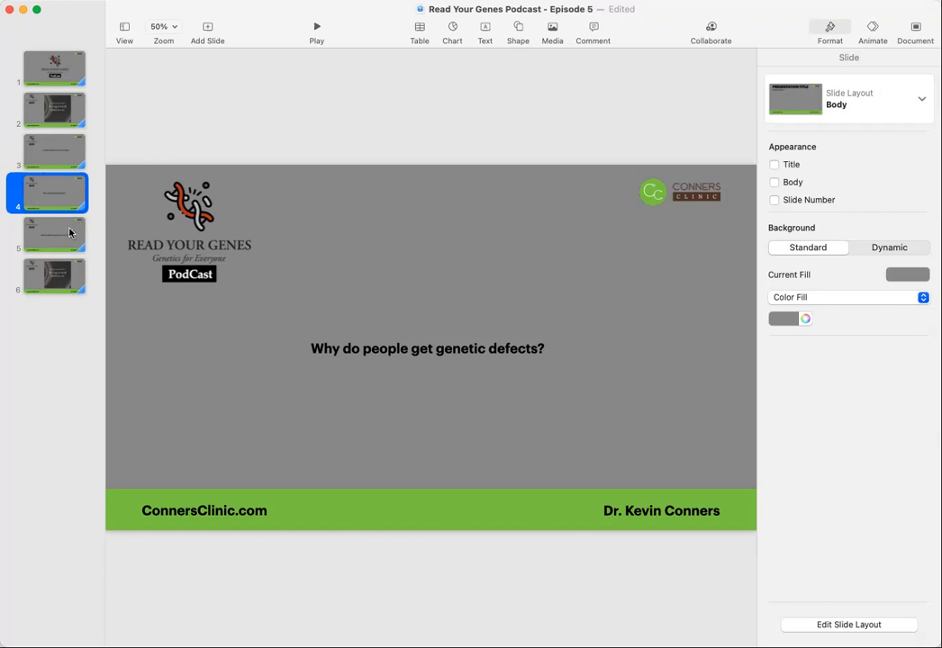
Step: Show the fifth slide's '1 or a 2 on the report' question, then the final Galatians quote slide
left_click(52, 234)
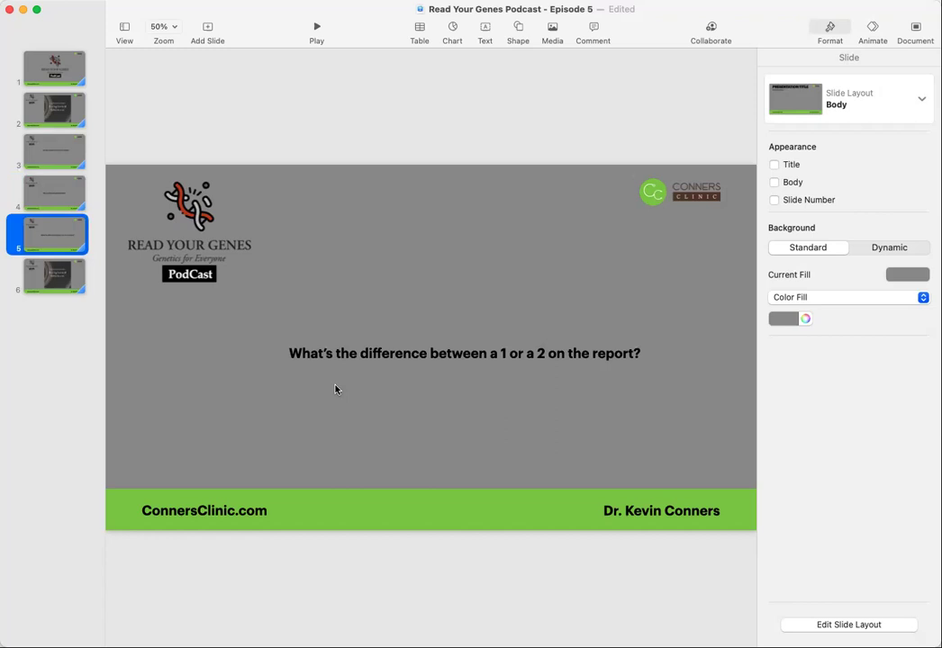
mouse_move(458, 391)
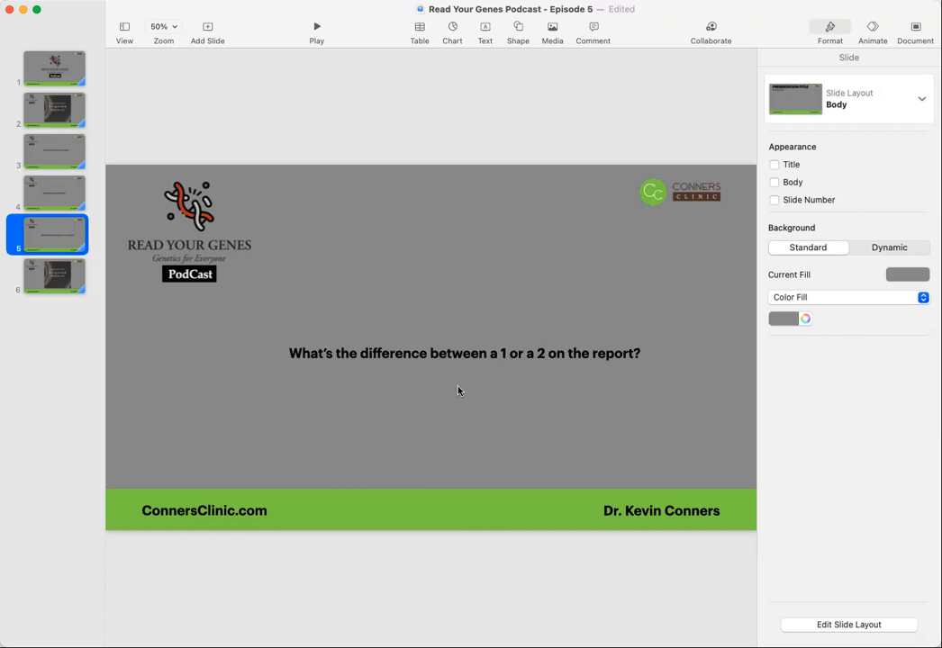
mouse_move(220, 389)
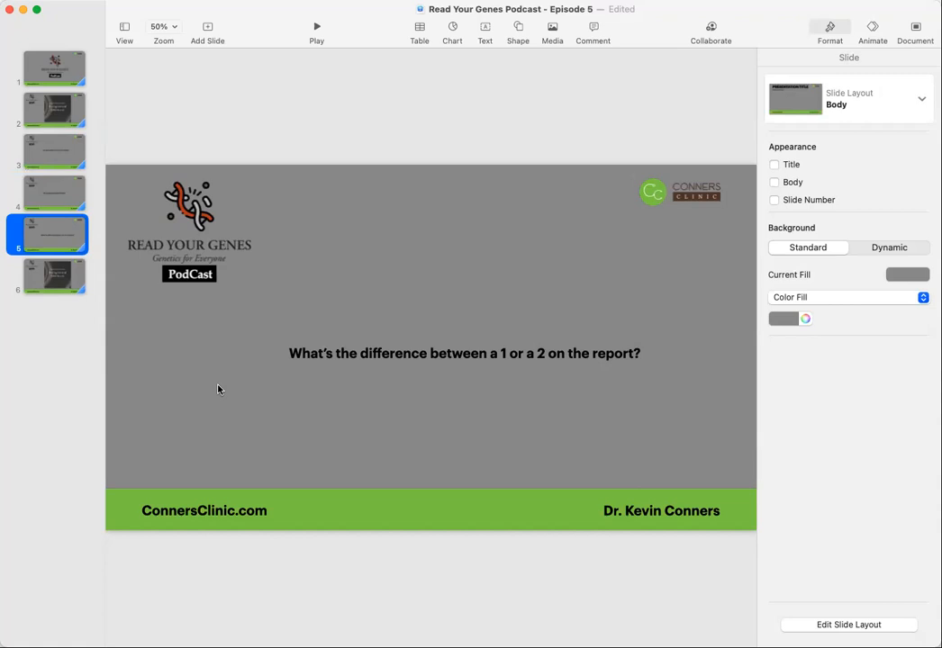
mouse_move(400, 398)
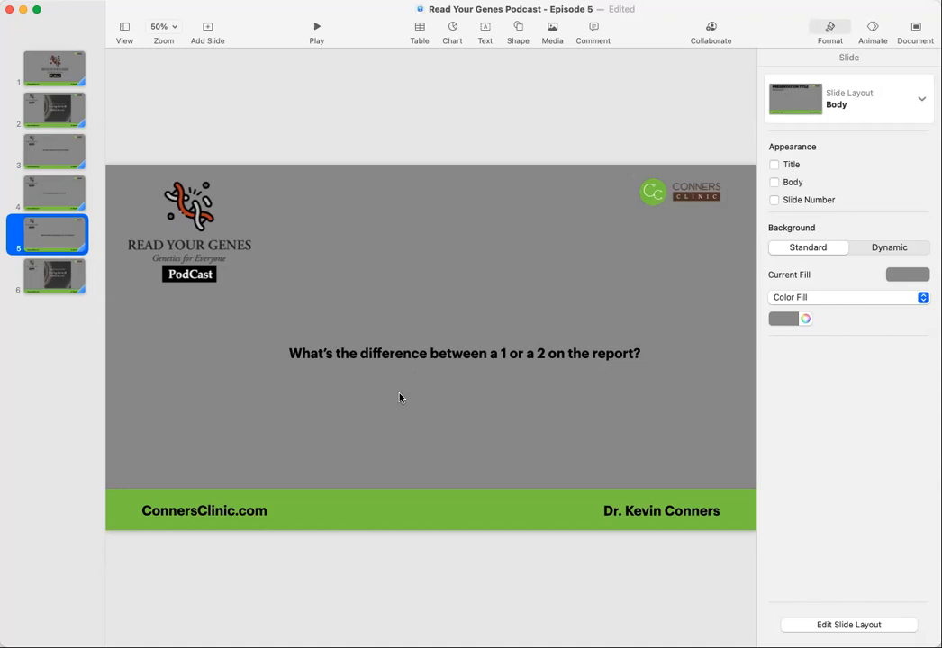
mouse_move(331, 406)
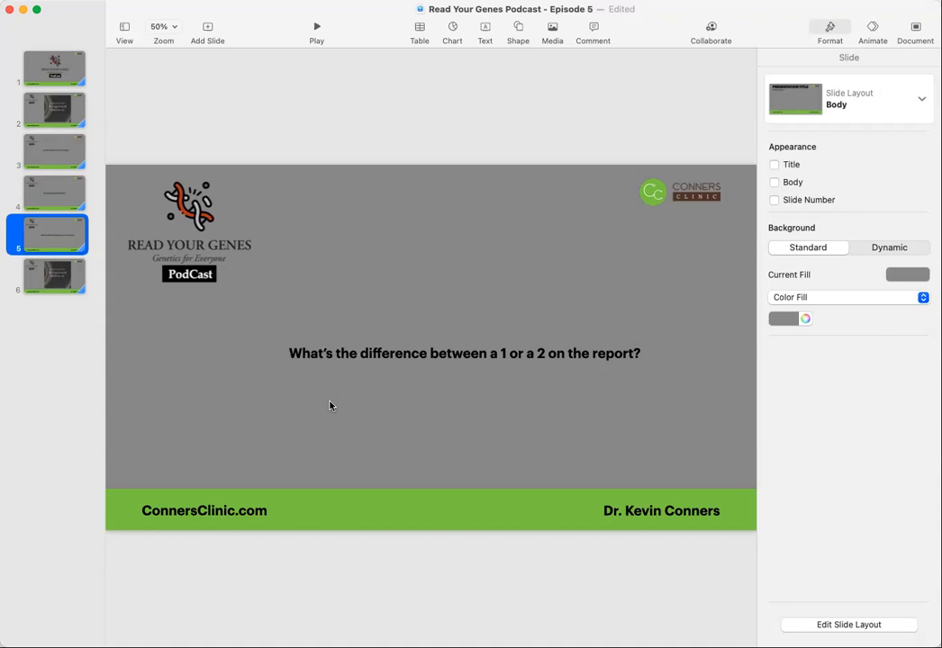
mouse_move(268, 420)
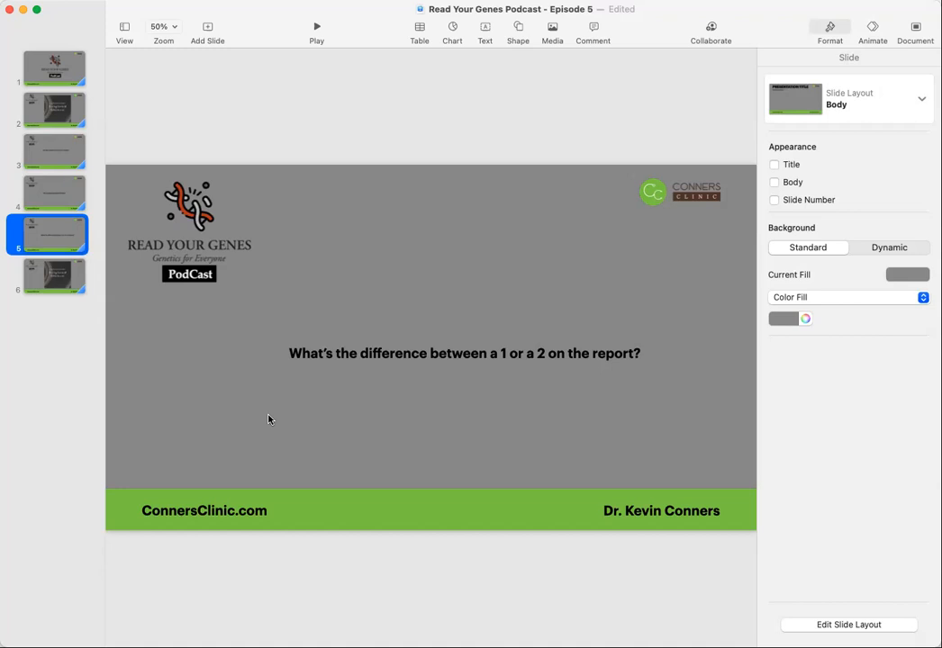
mouse_move(268, 410)
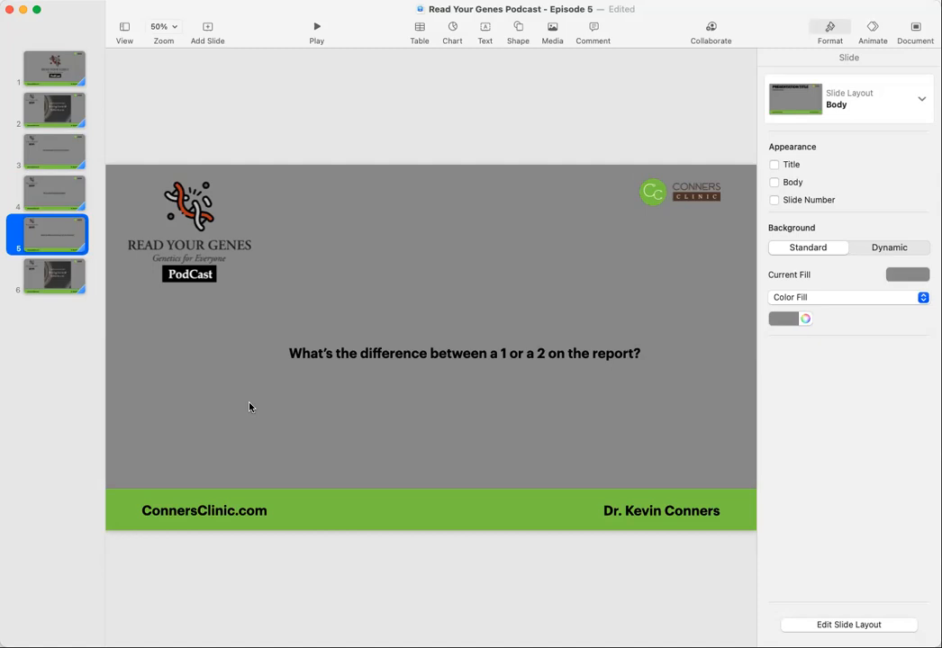
mouse_move(256, 409)
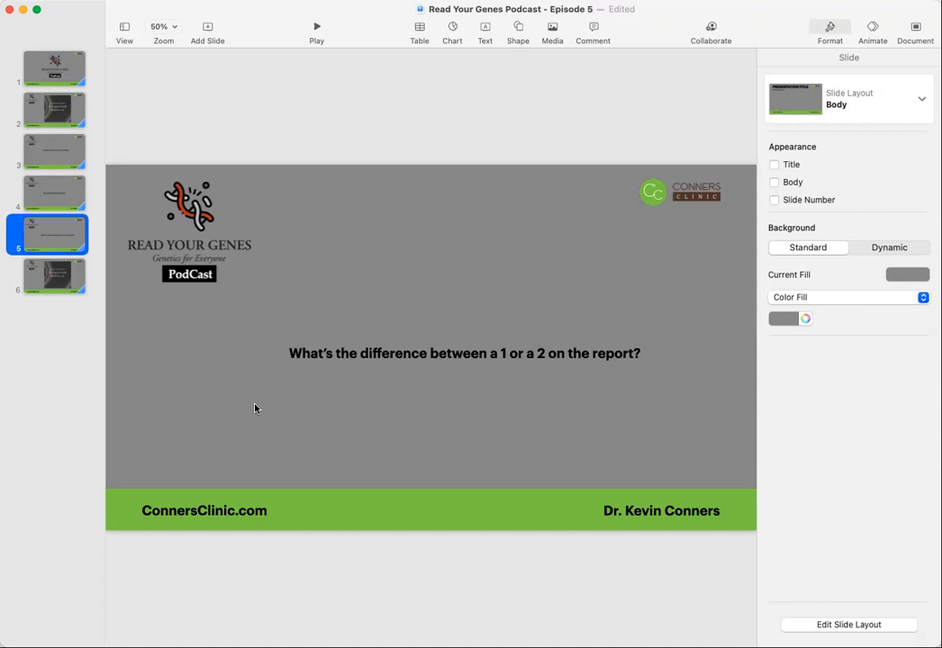
left_click(54, 276)
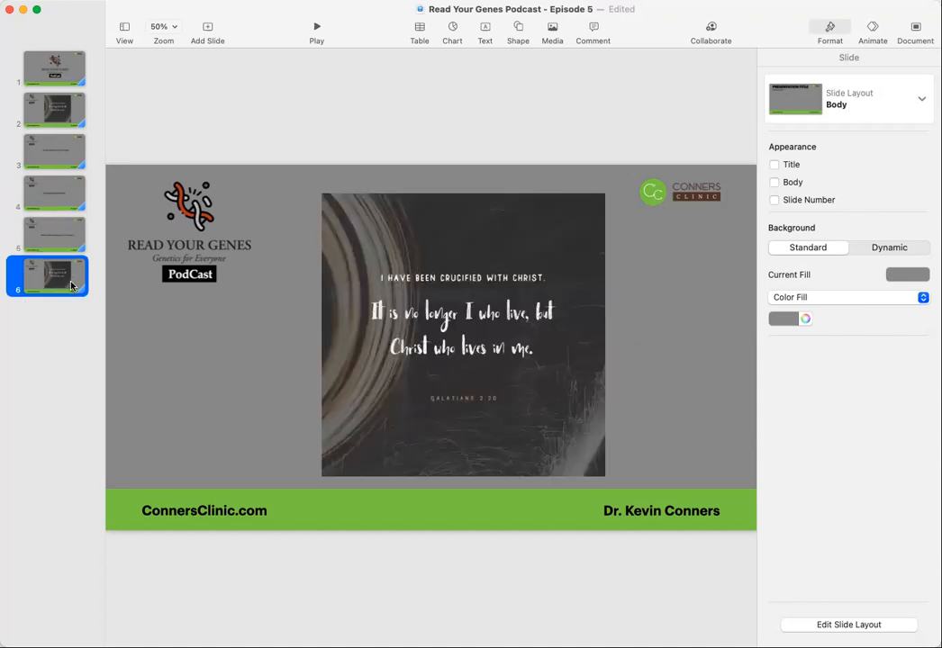
mouse_move(177, 382)
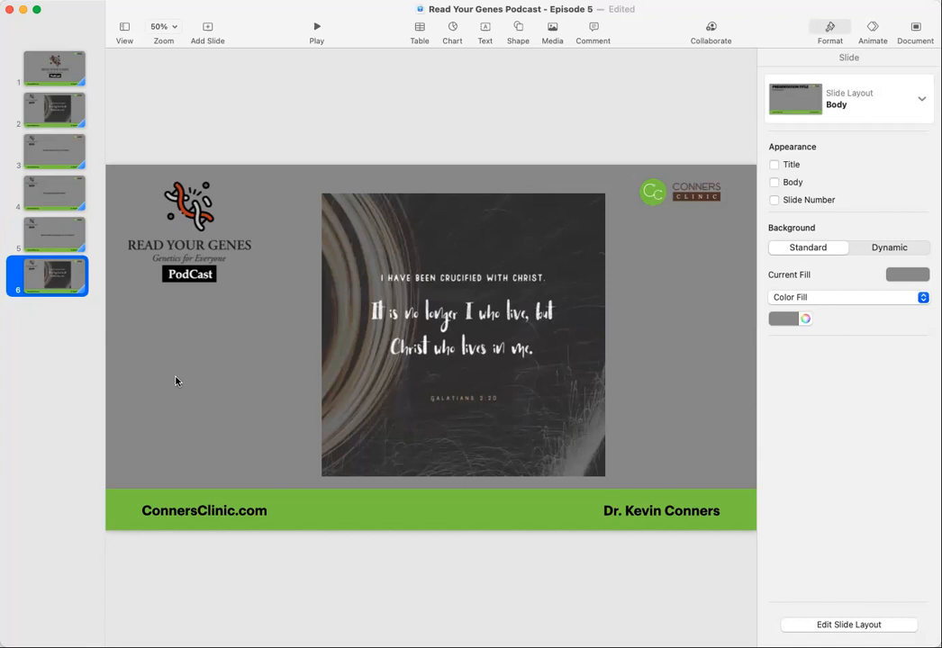
mouse_move(286, 244)
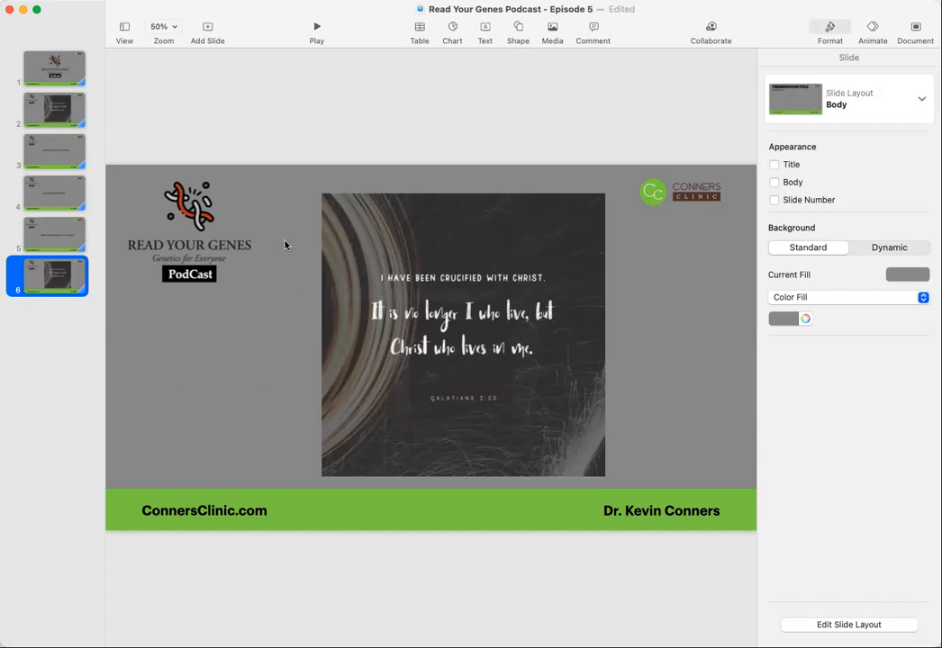